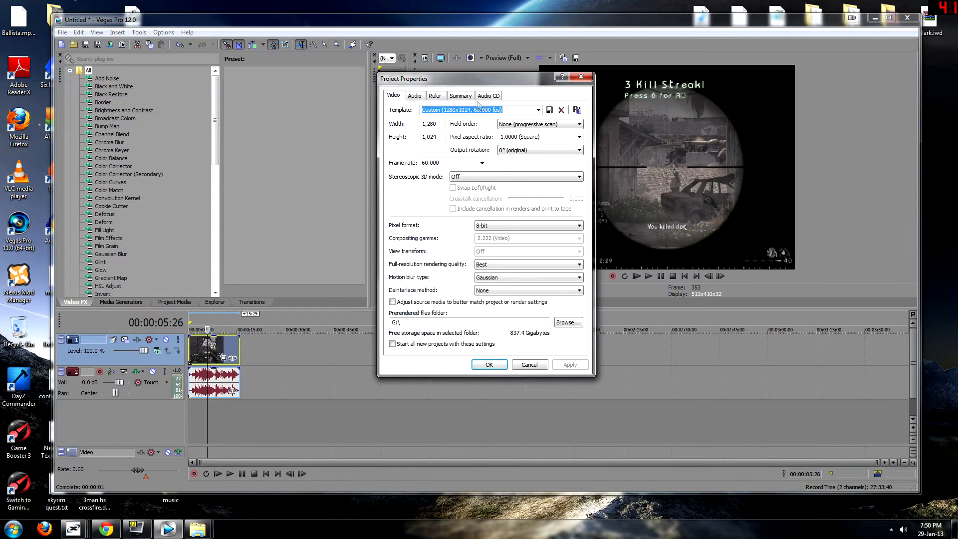
# - Apply the HD 1080-24p (1920x1080, 23.976 fps) template and make new projects start with it
pyautogui.click(537, 110)
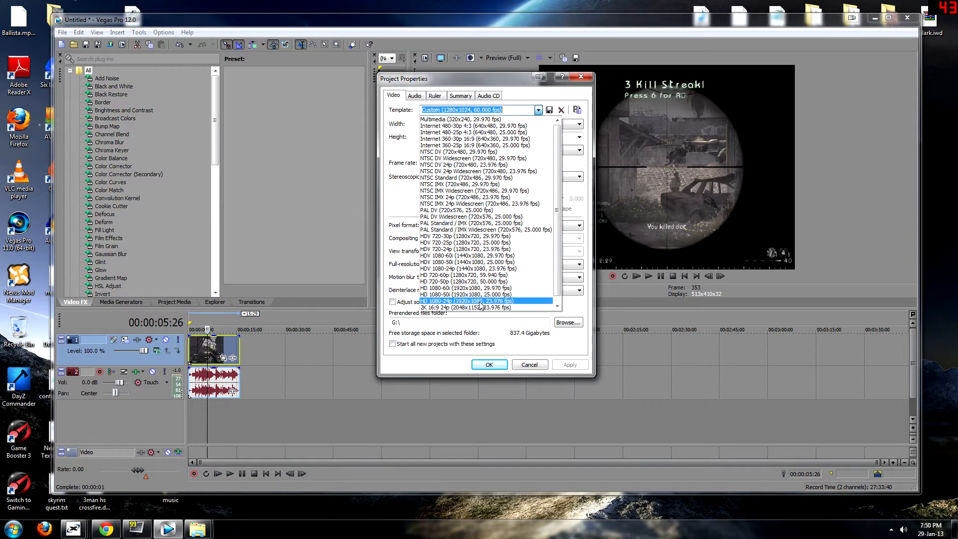
pyautogui.click(482, 302)
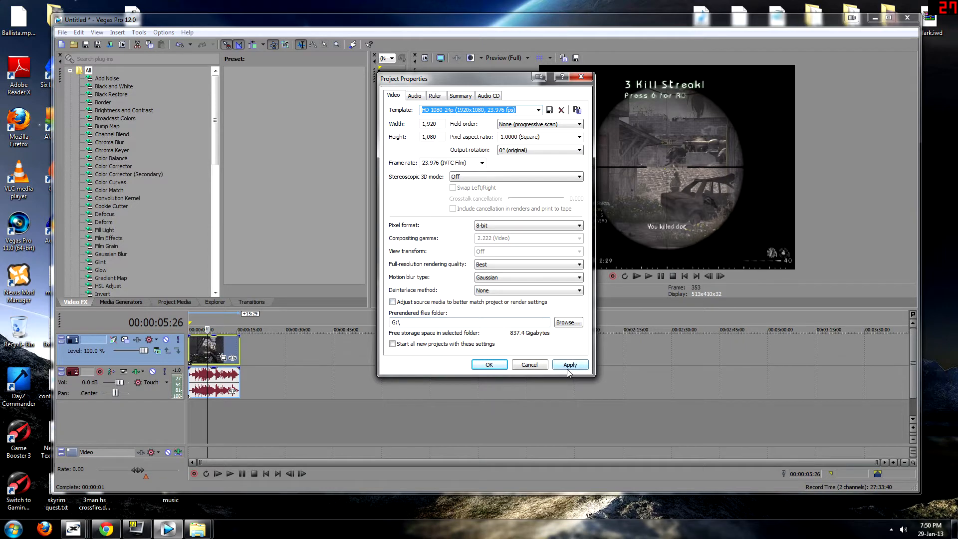
pyautogui.click(392, 343)
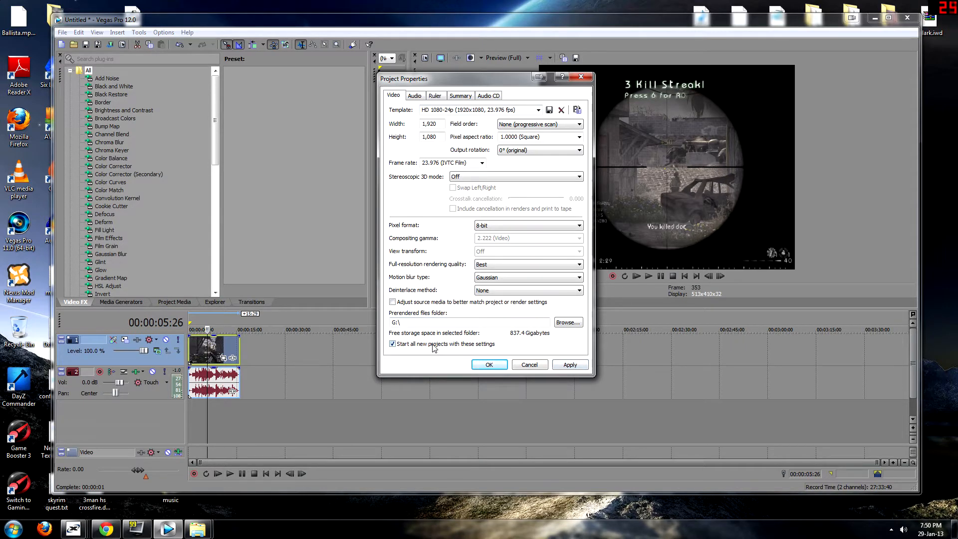
pyautogui.click(488, 364)
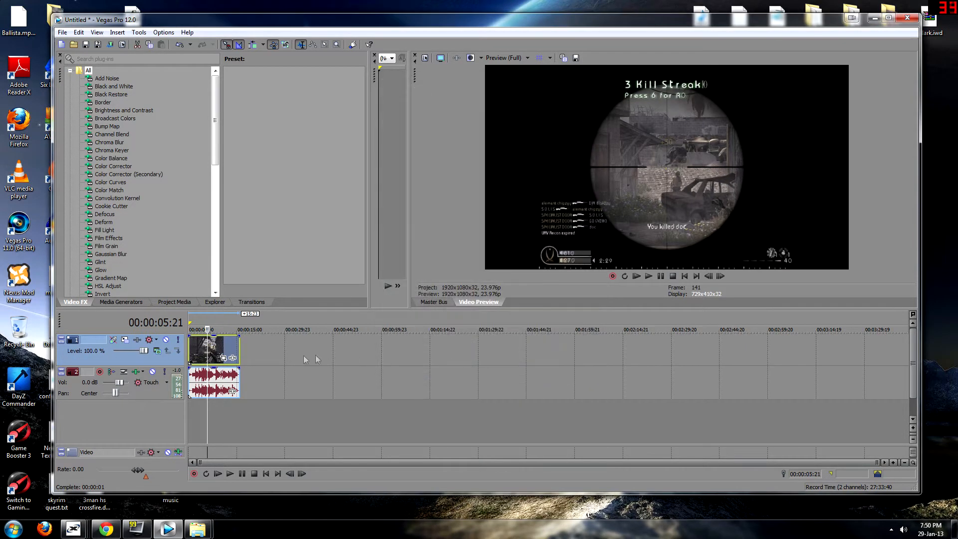
pyautogui.rightClick(213, 349)
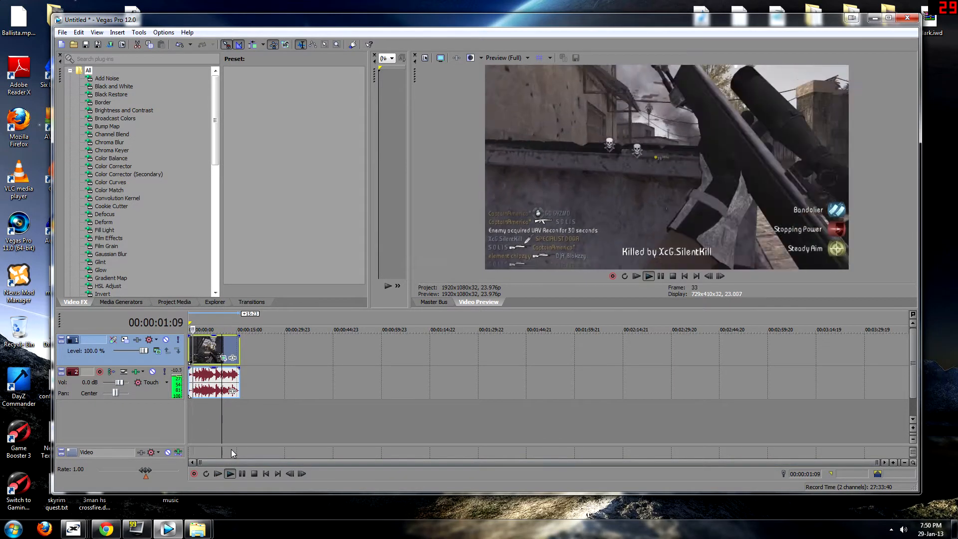
pyautogui.click(230, 473)
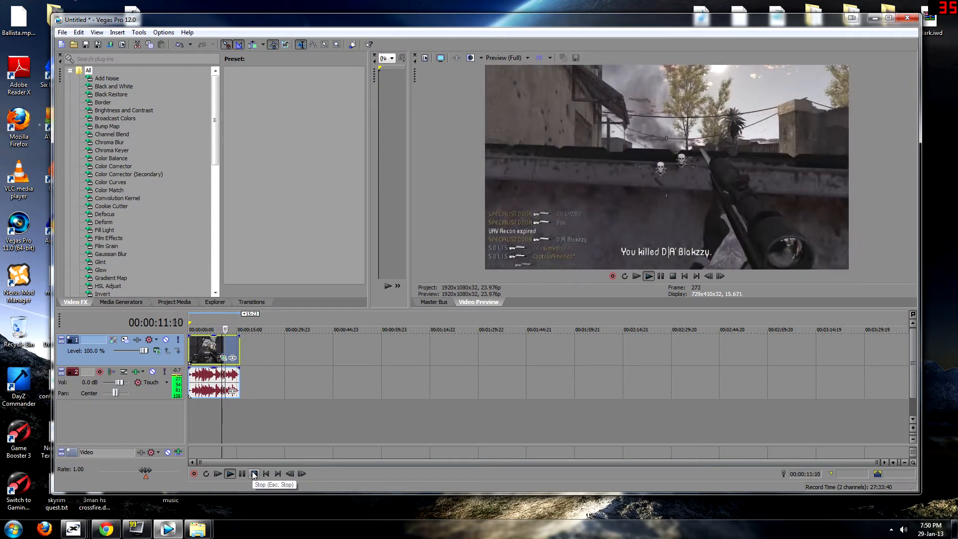
pyautogui.click(254, 473)
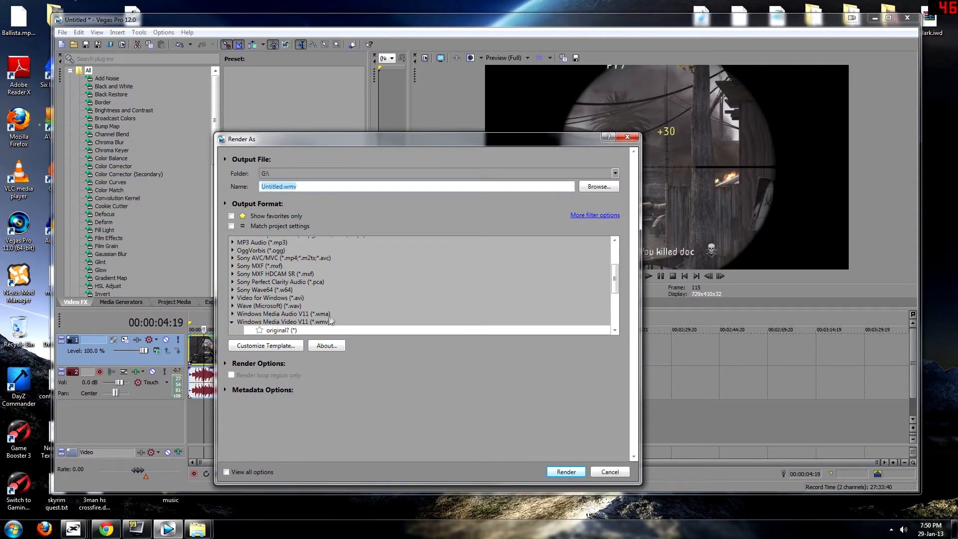
# - Choose Windows Media Video V11 (*.wmv) with its default render template as the output format
pyautogui.click(265, 345)
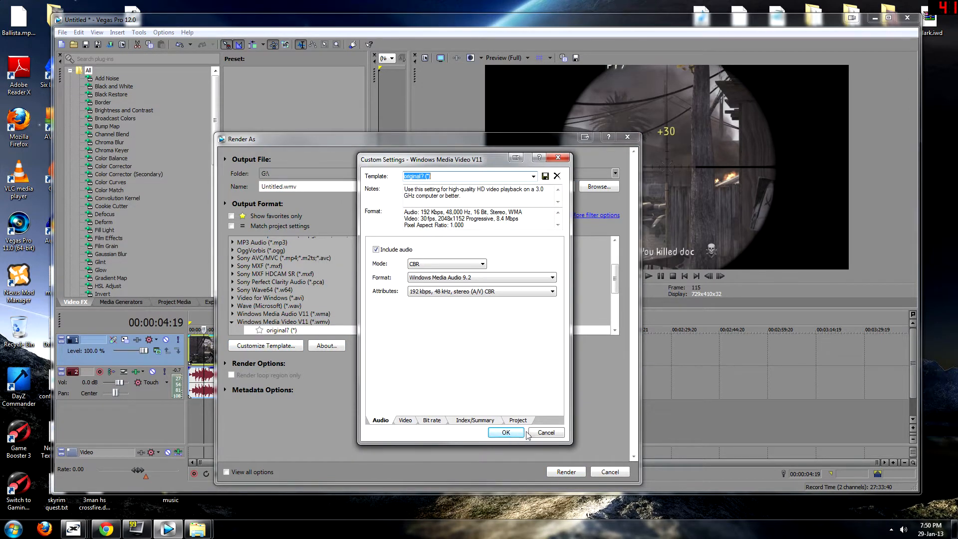
pyautogui.click(506, 433)
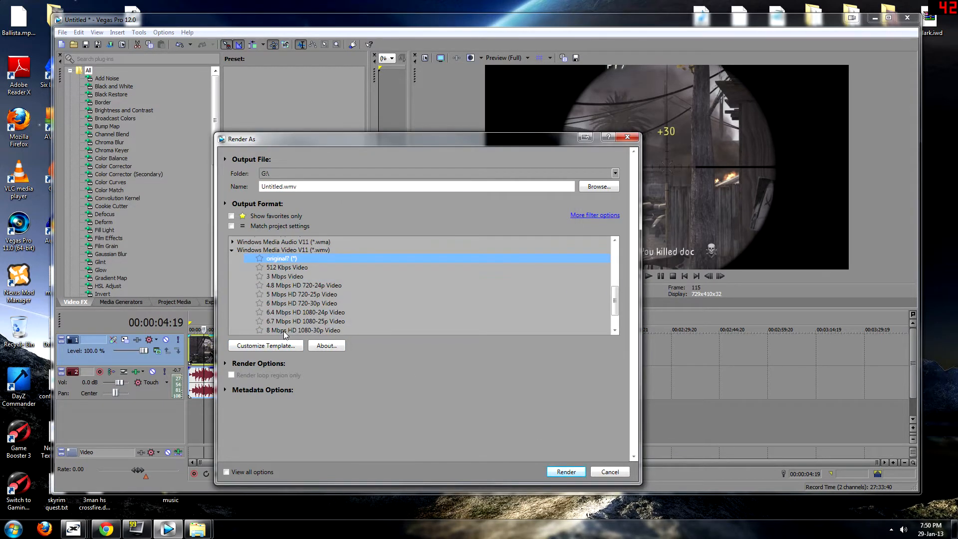
pyautogui.moveTo(288, 304)
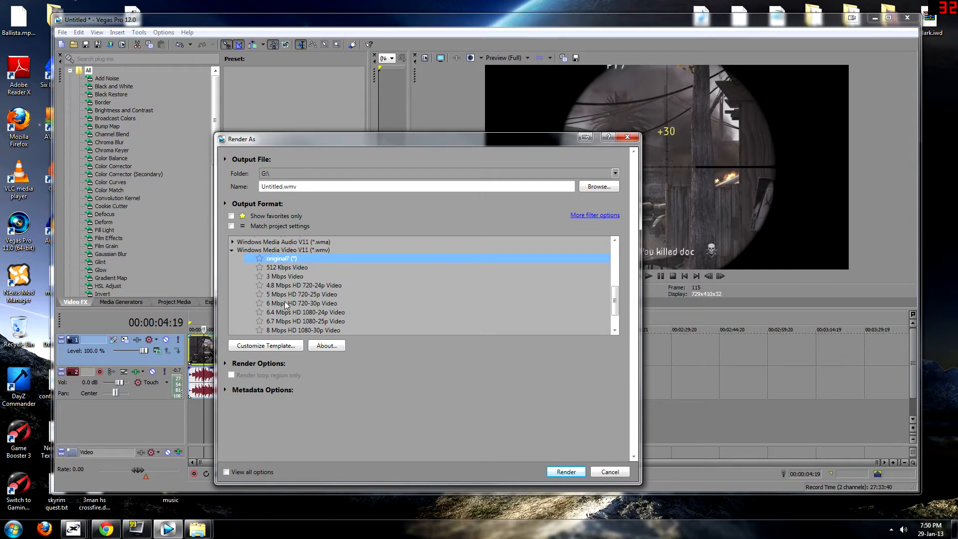
pyautogui.click(283, 250)
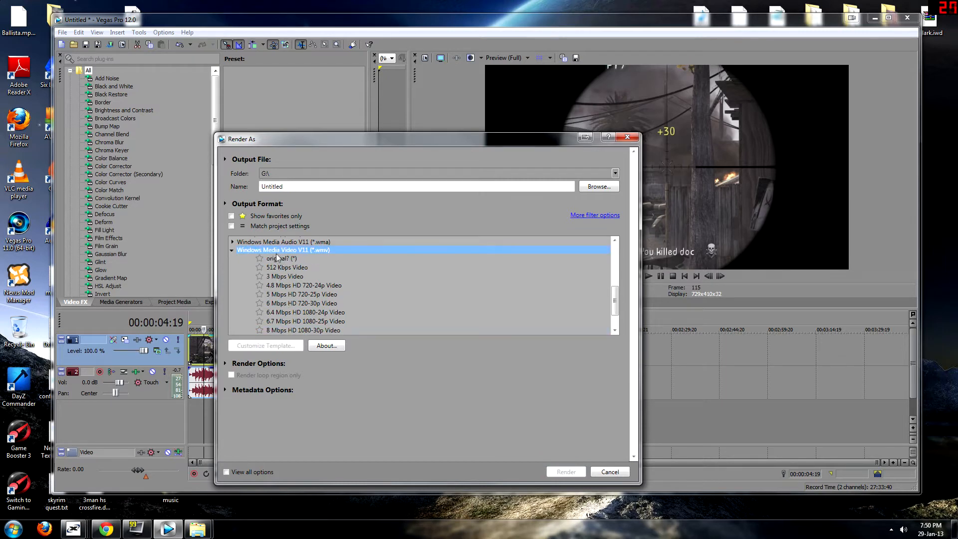
pyautogui.click(282, 258)
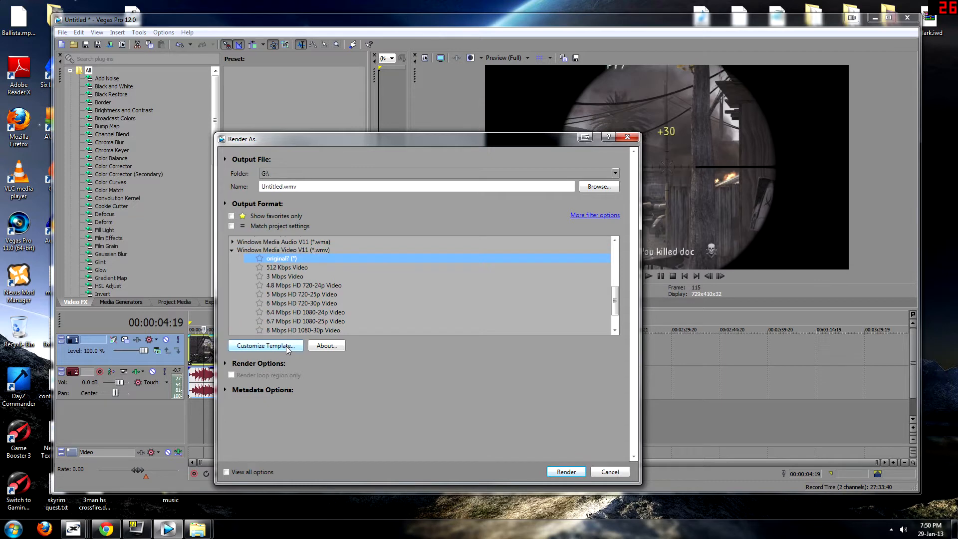
# - Customise the template's video to smoothness 0, Custom 2048x1152 image size and 1.000 pixel aspect
pyautogui.click(265, 345)
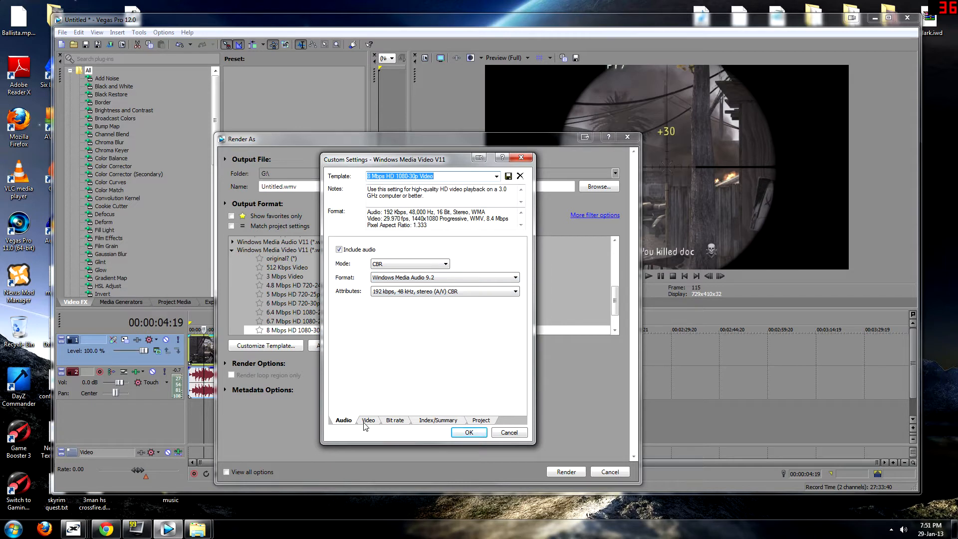
pyautogui.click(369, 421)
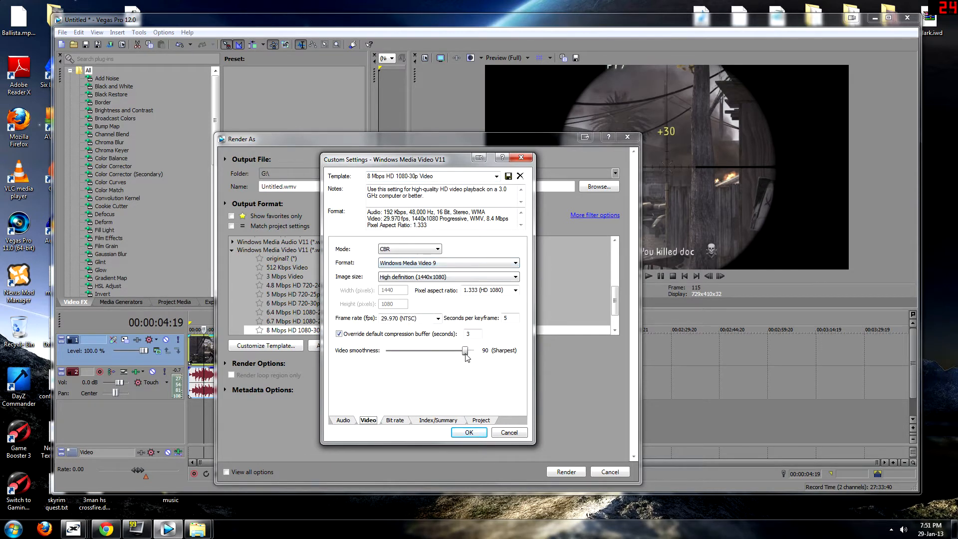
pyautogui.moveTo(464, 350); pyautogui.dragTo(385, 350)
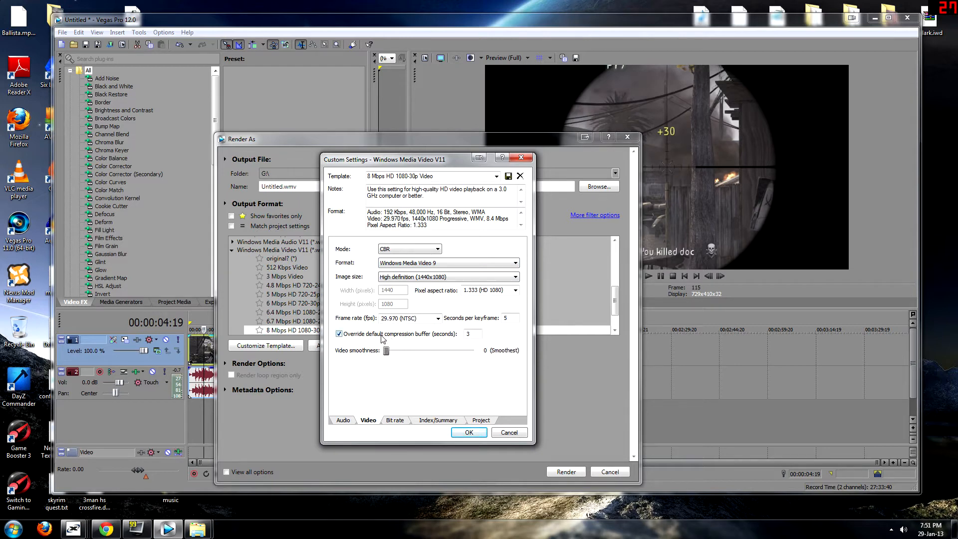
pyautogui.moveTo(470, 334)
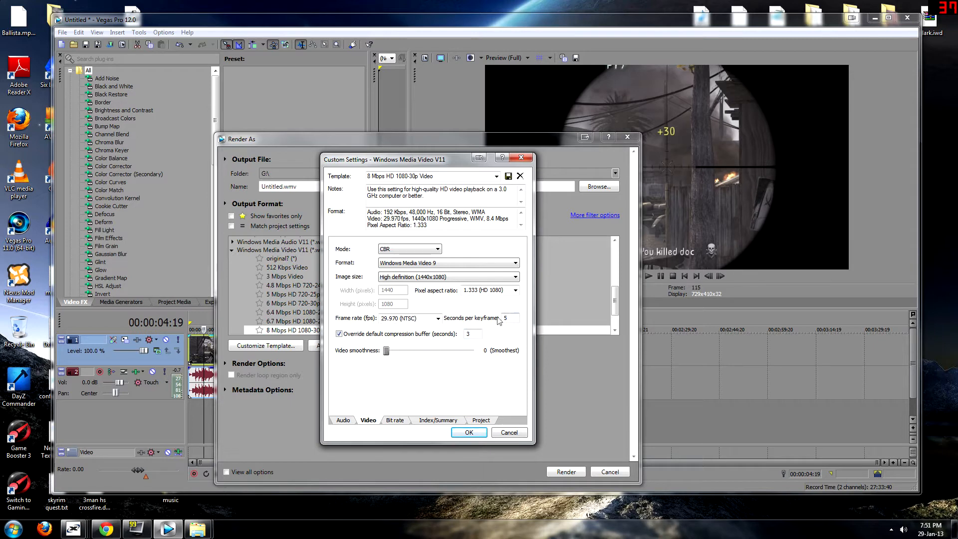
pyautogui.click(437, 318)
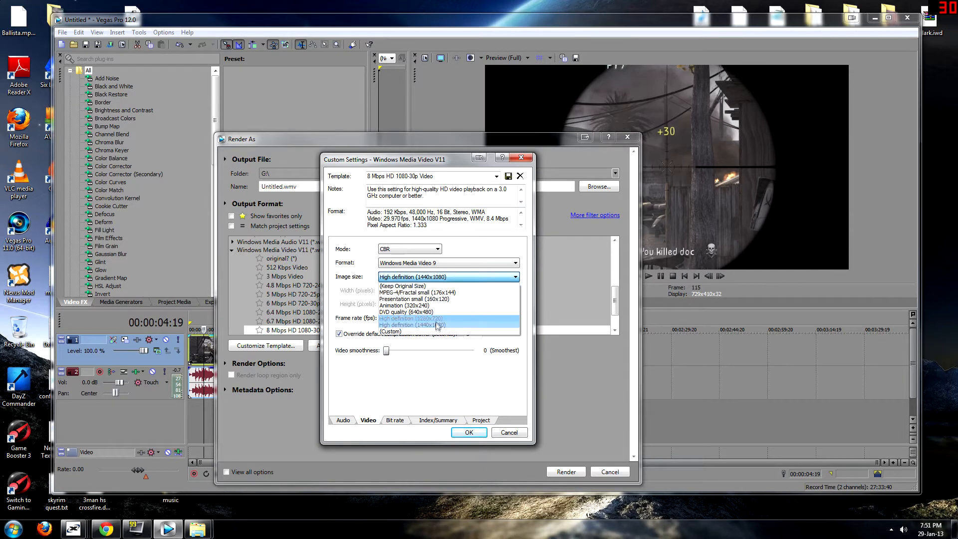
pyautogui.click(391, 324)
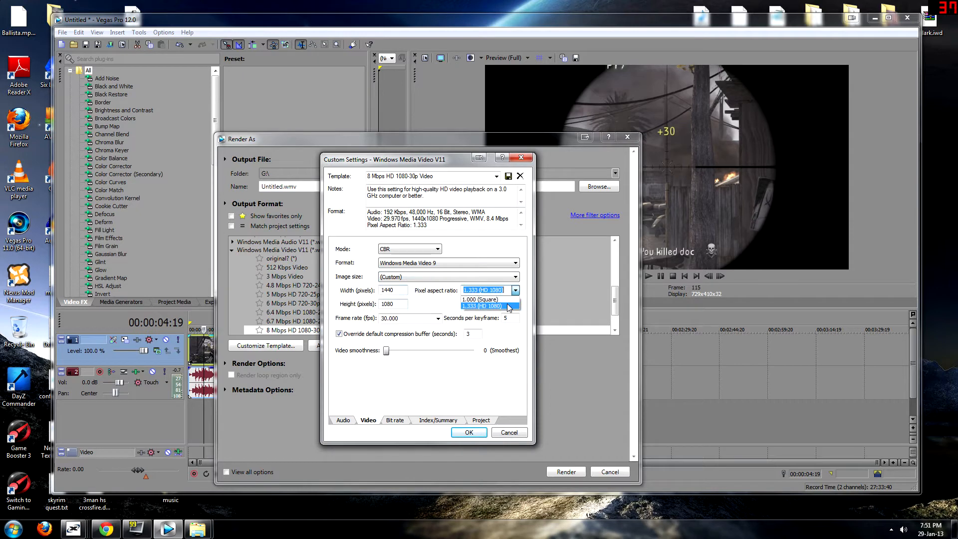
pyautogui.click(480, 299)
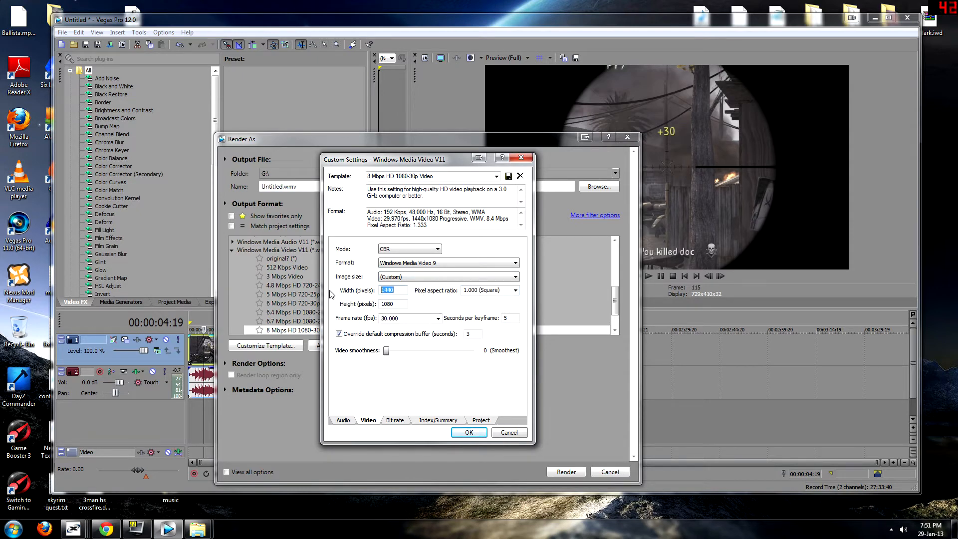
pyautogui.write('2048')
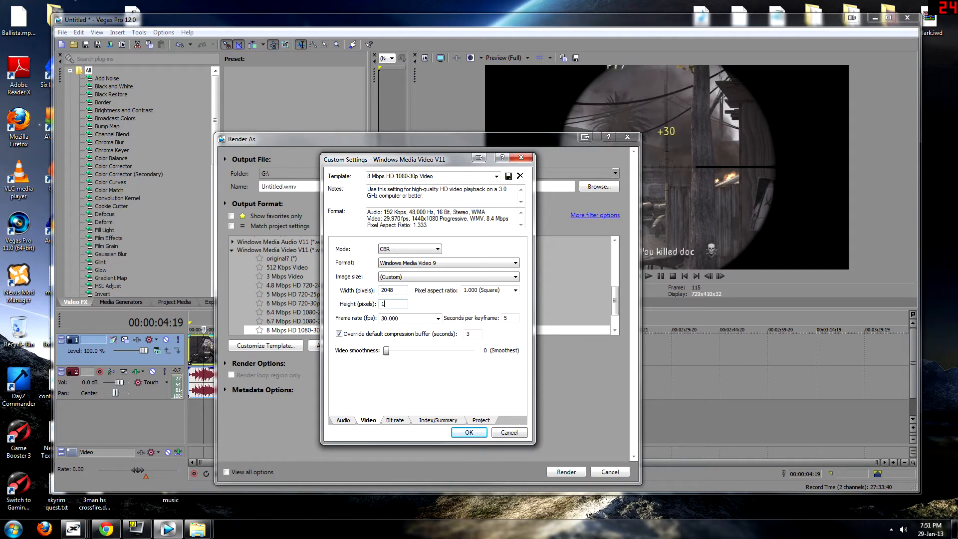
pyautogui.write('1152')
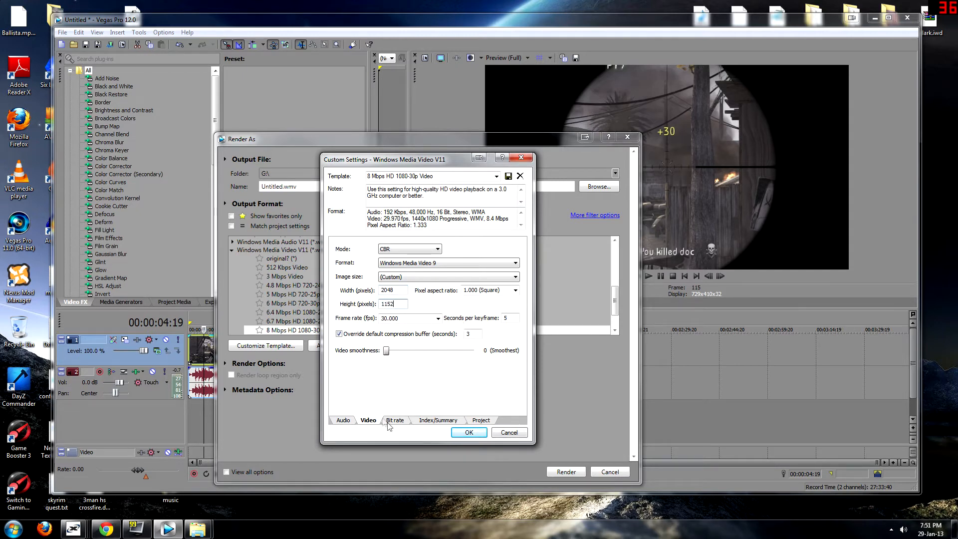
# - Review the bit rate and index settings and set video rendering quality to Best
pyautogui.click(395, 420)
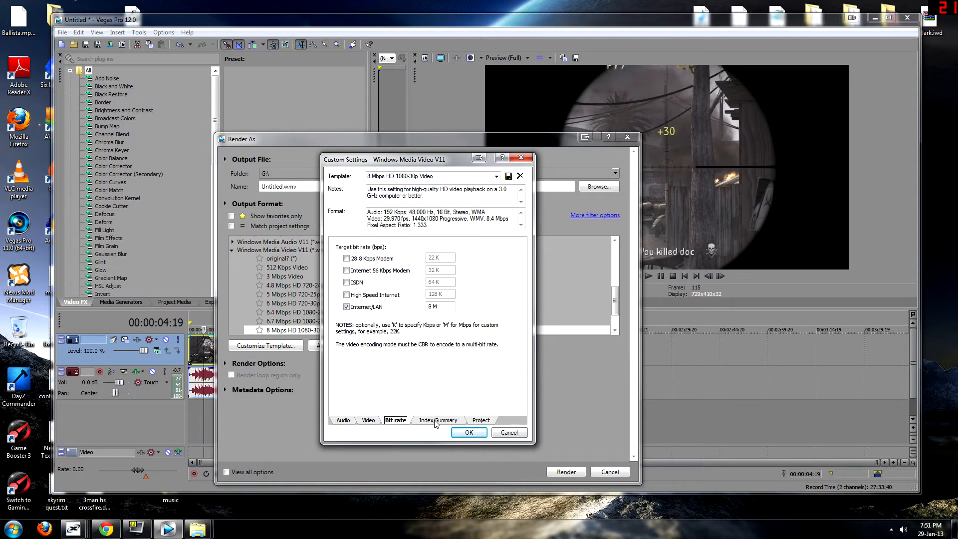
pyautogui.moveTo(437, 422)
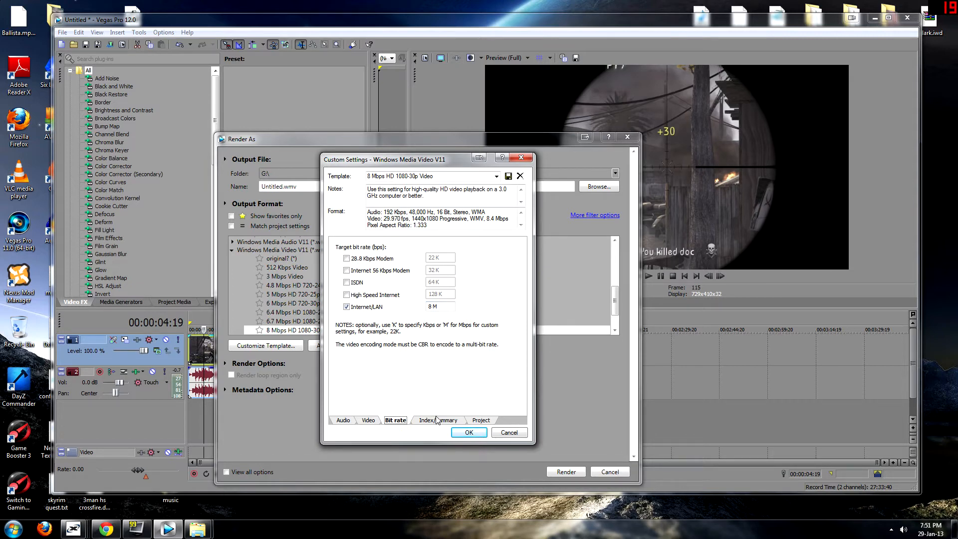
pyautogui.click(438, 420)
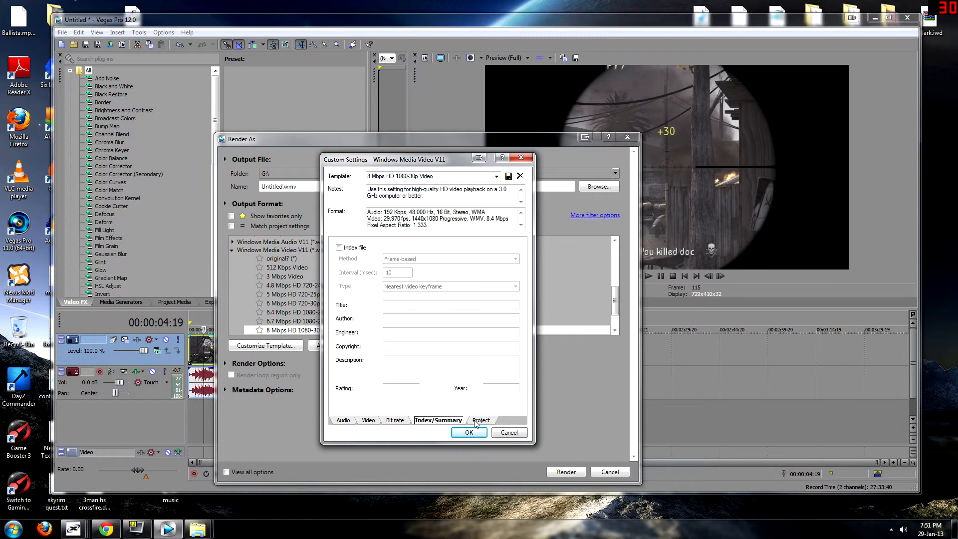
pyautogui.click(481, 421)
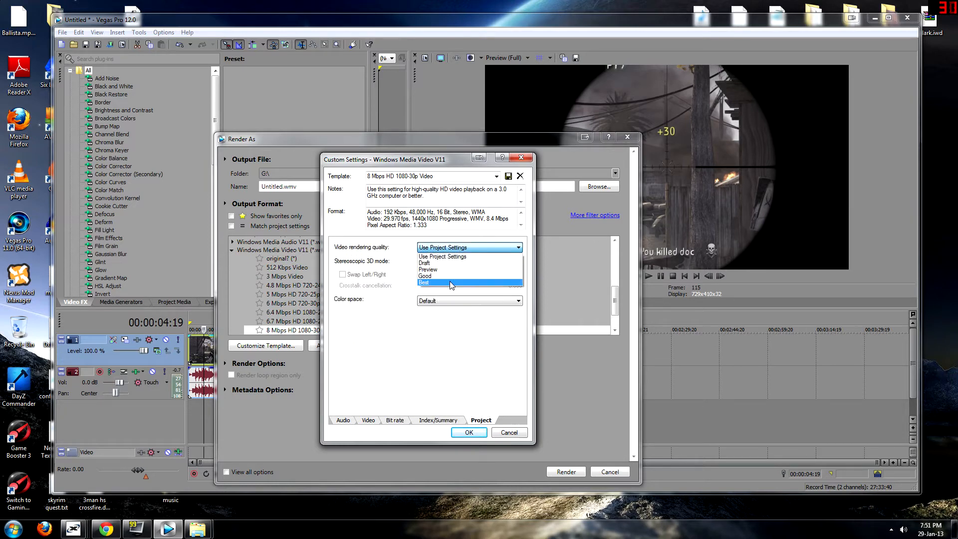
pyautogui.click(424, 283)
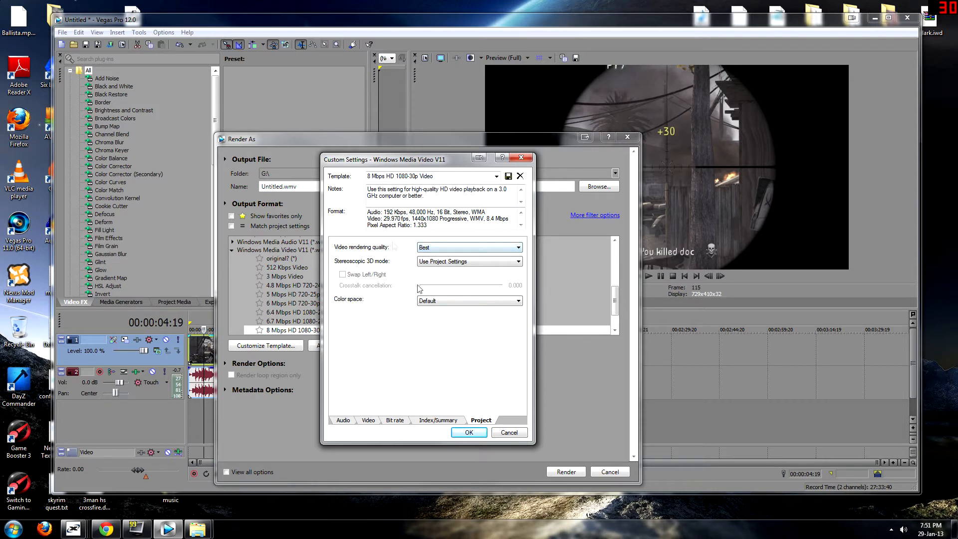
pyautogui.click(438, 420)
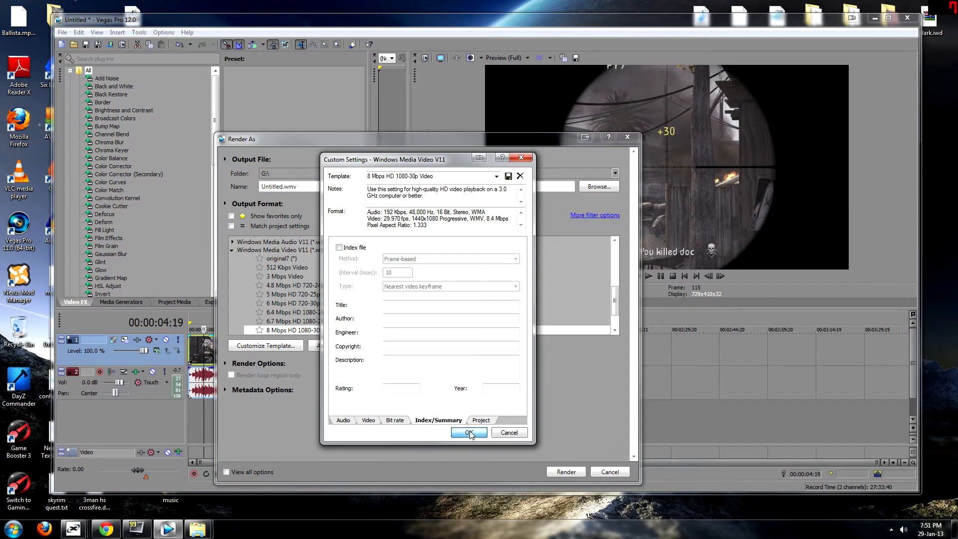
# - Confirm the custom template and start rendering the clip to test.wmv
pyautogui.click(470, 433)
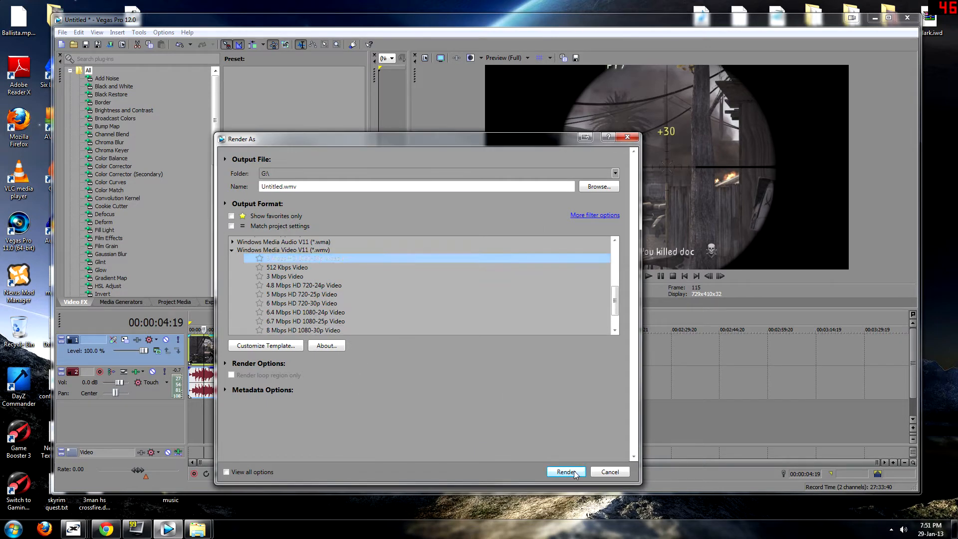
pyautogui.click(566, 471)
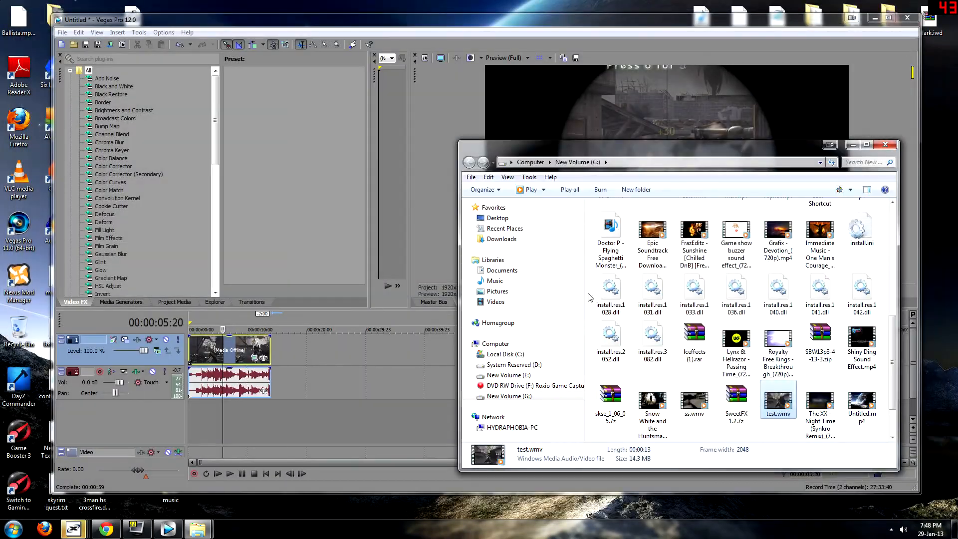
pyautogui.moveTo(778, 404)
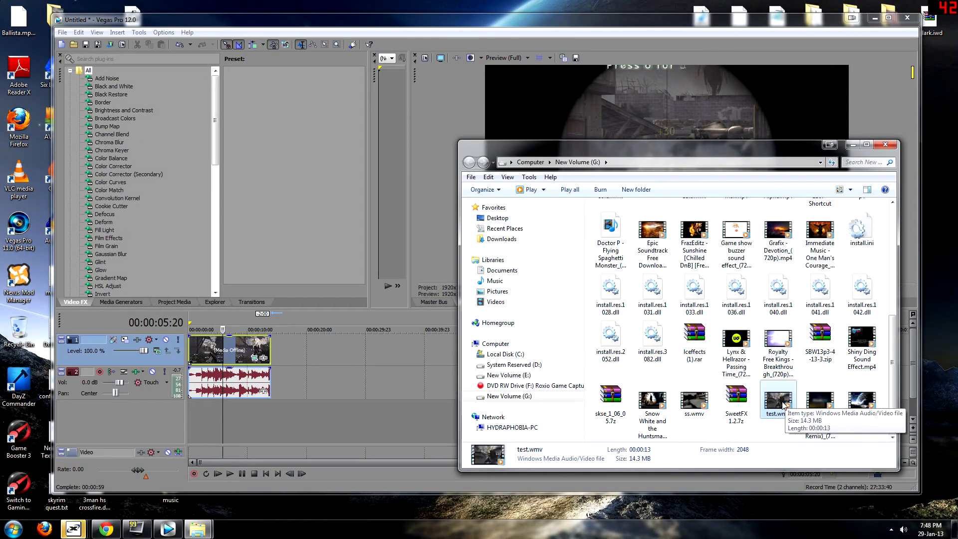